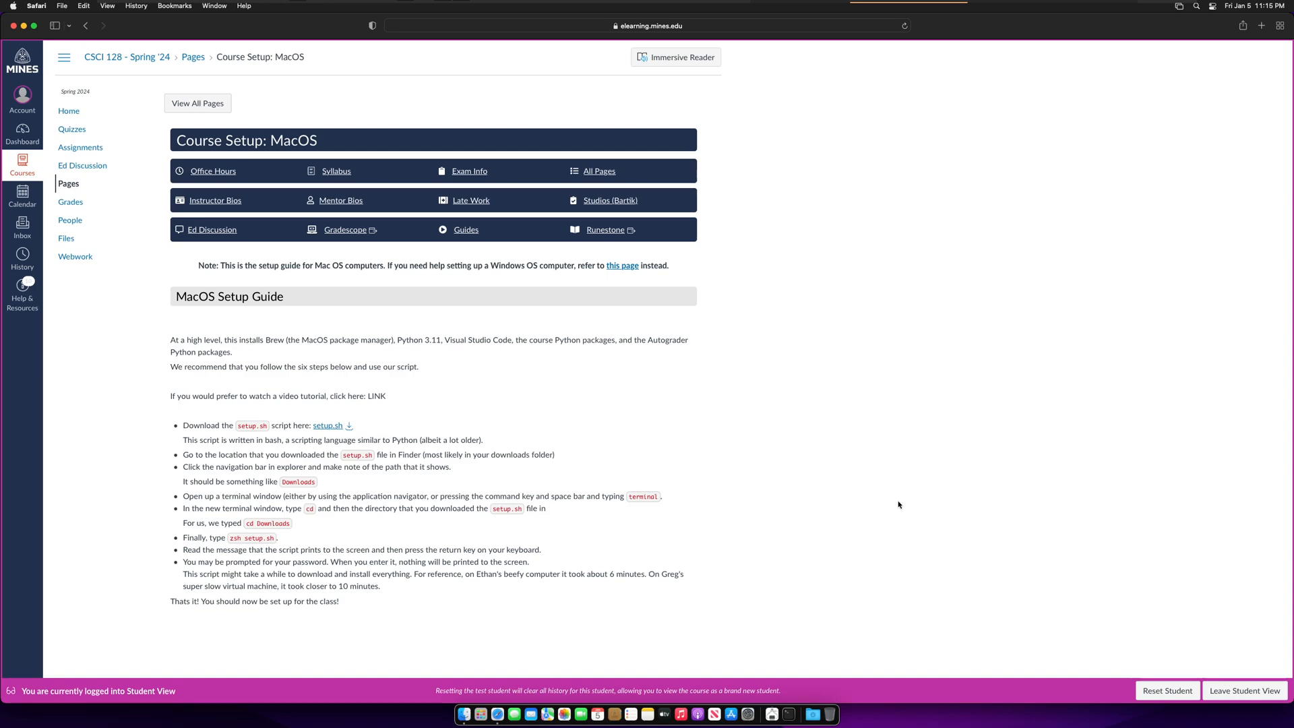
mouse_move(577, 151)
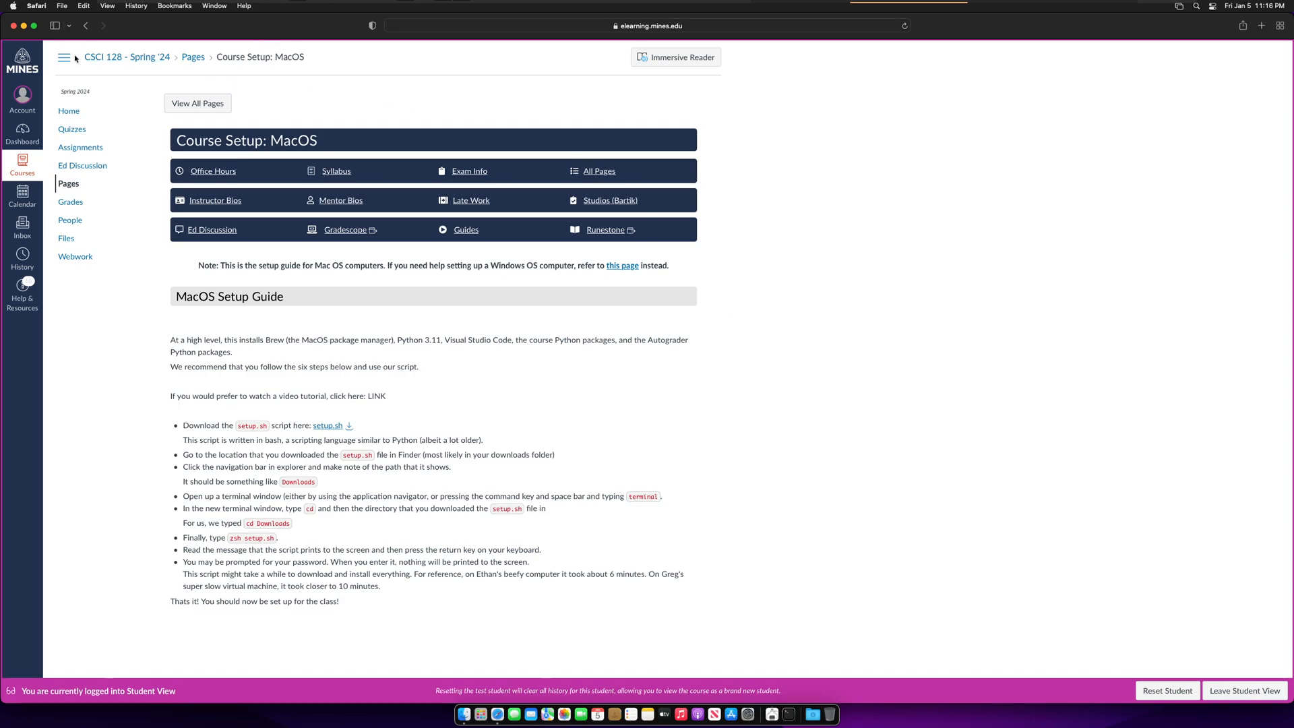
mouse_move(309, 484)
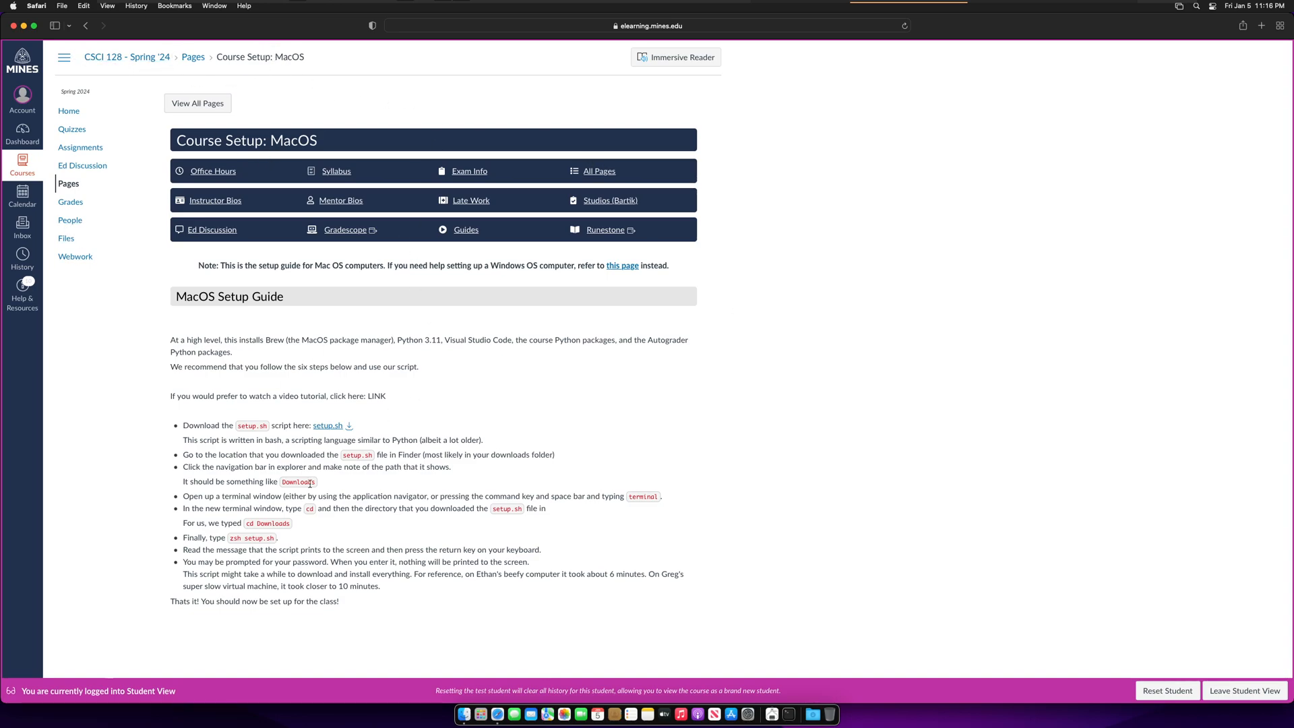
mouse_move(350, 437)
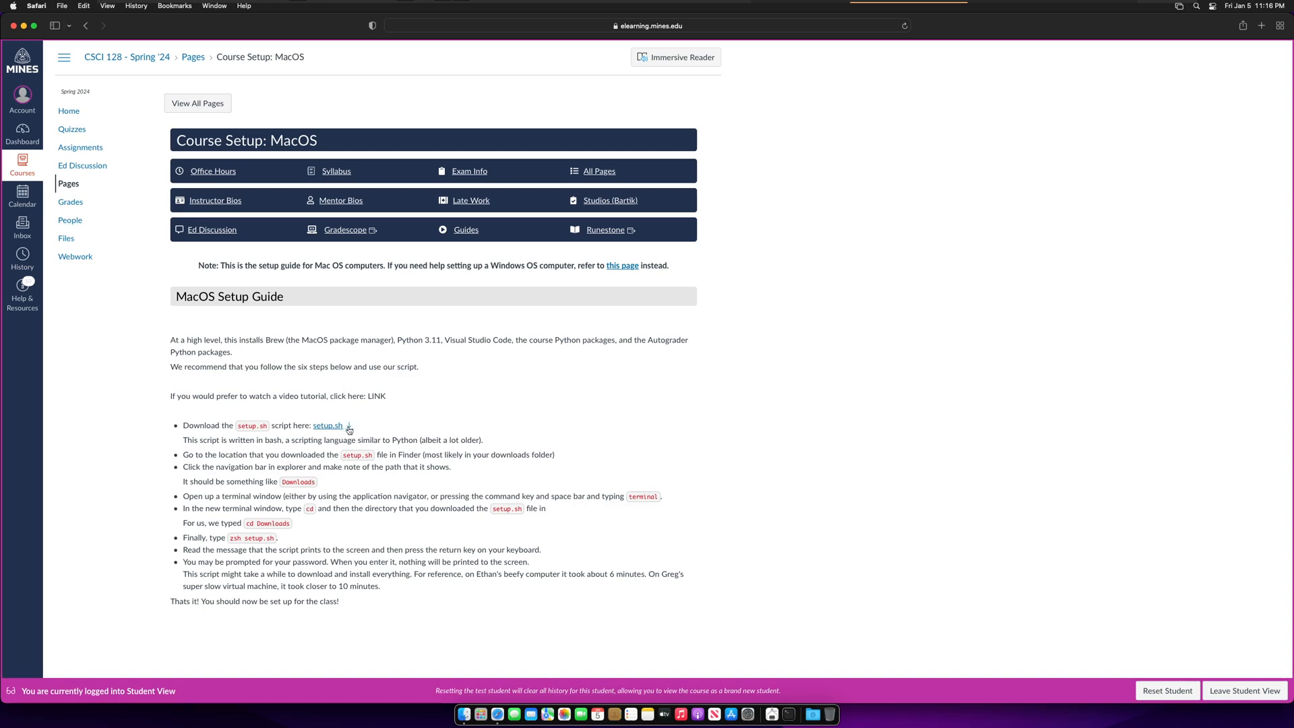
mouse_move(361, 432)
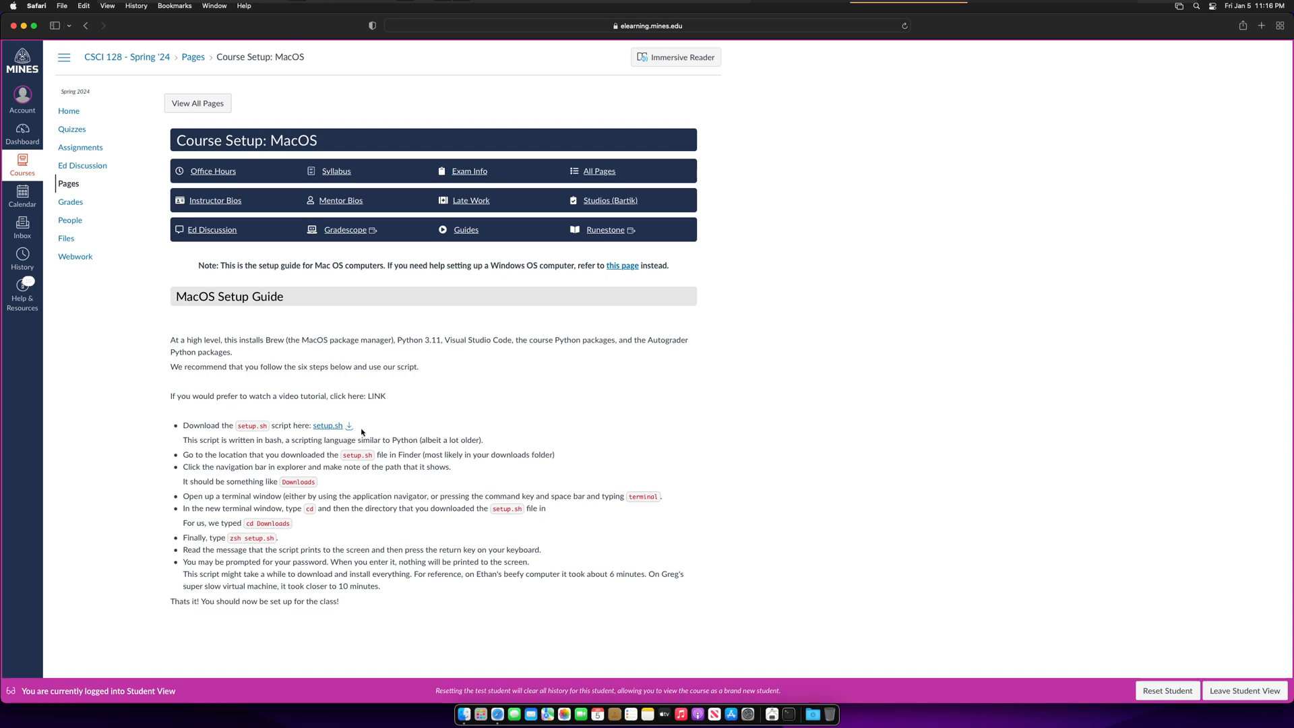
- Download setup.sh from the Canvas page, allowing downloads from elearning.mines.edu
click(327, 426)
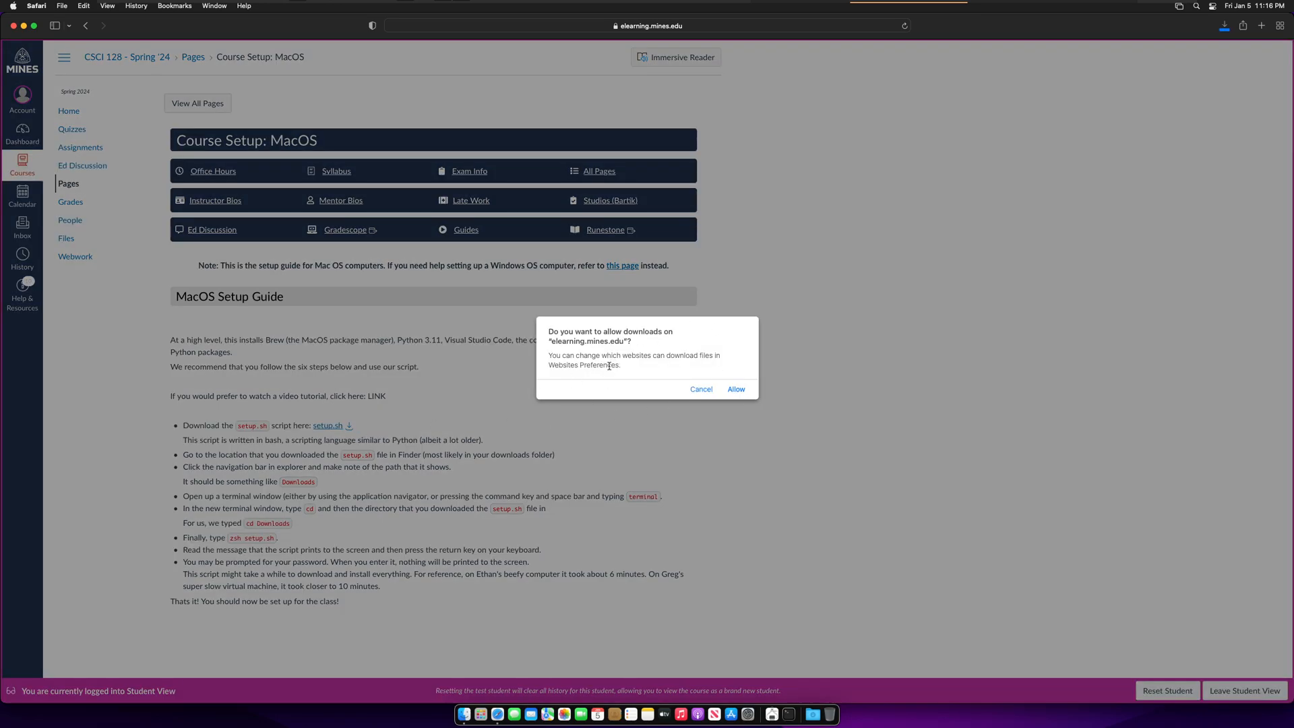
mouse_move(601, 352)
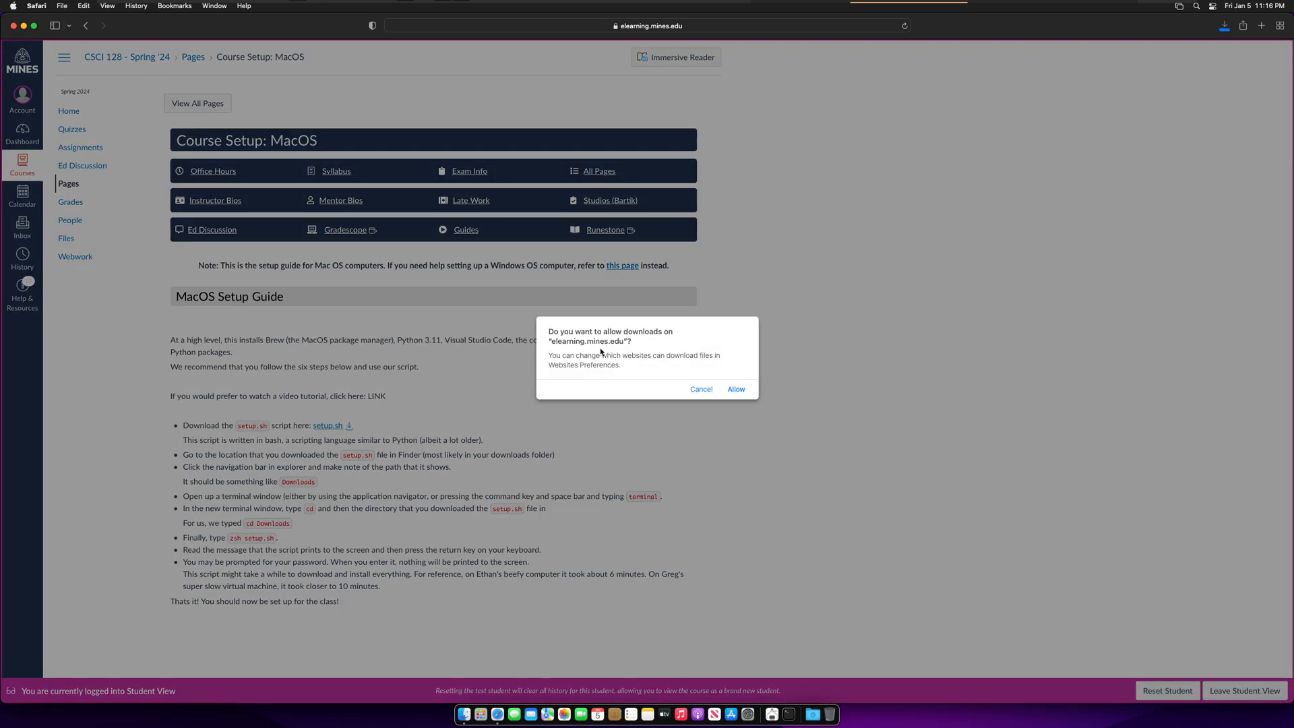
mouse_move(647, 202)
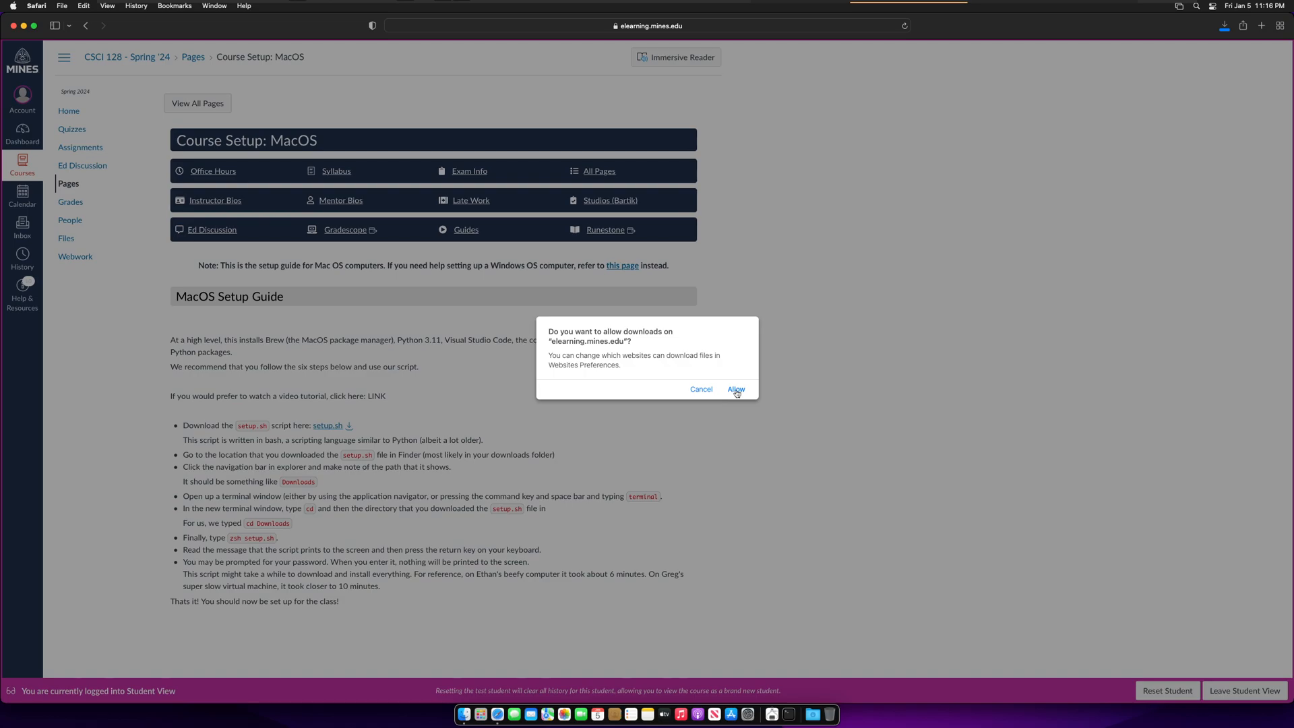
click(735, 389)
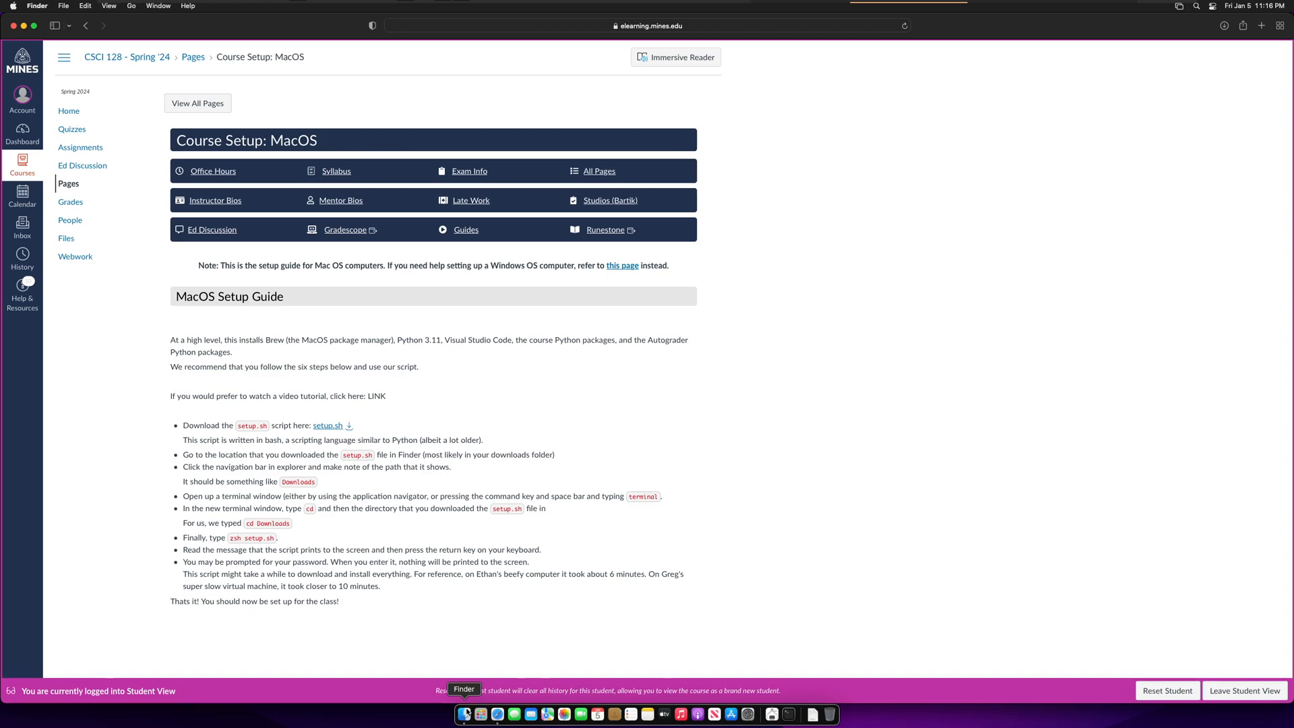
- Open a Finder window on the Downloads folder showing setup.sh
click(464, 714)
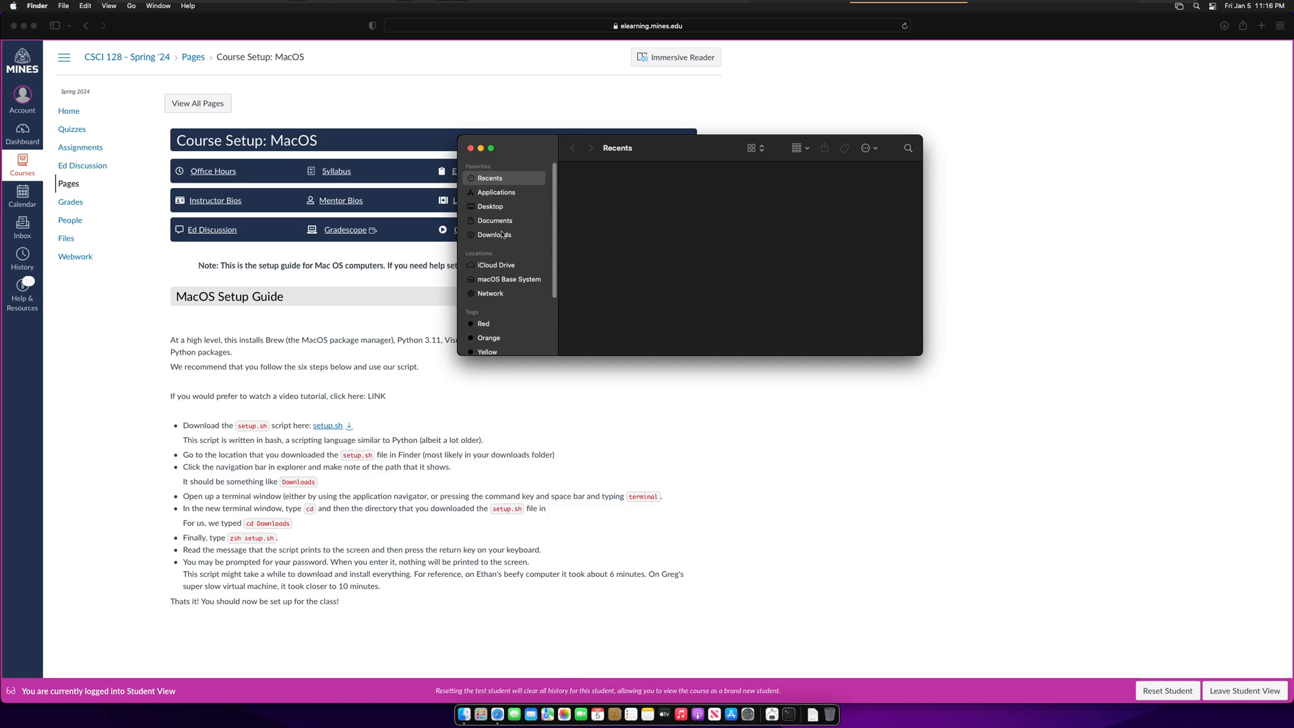
click(494, 234)
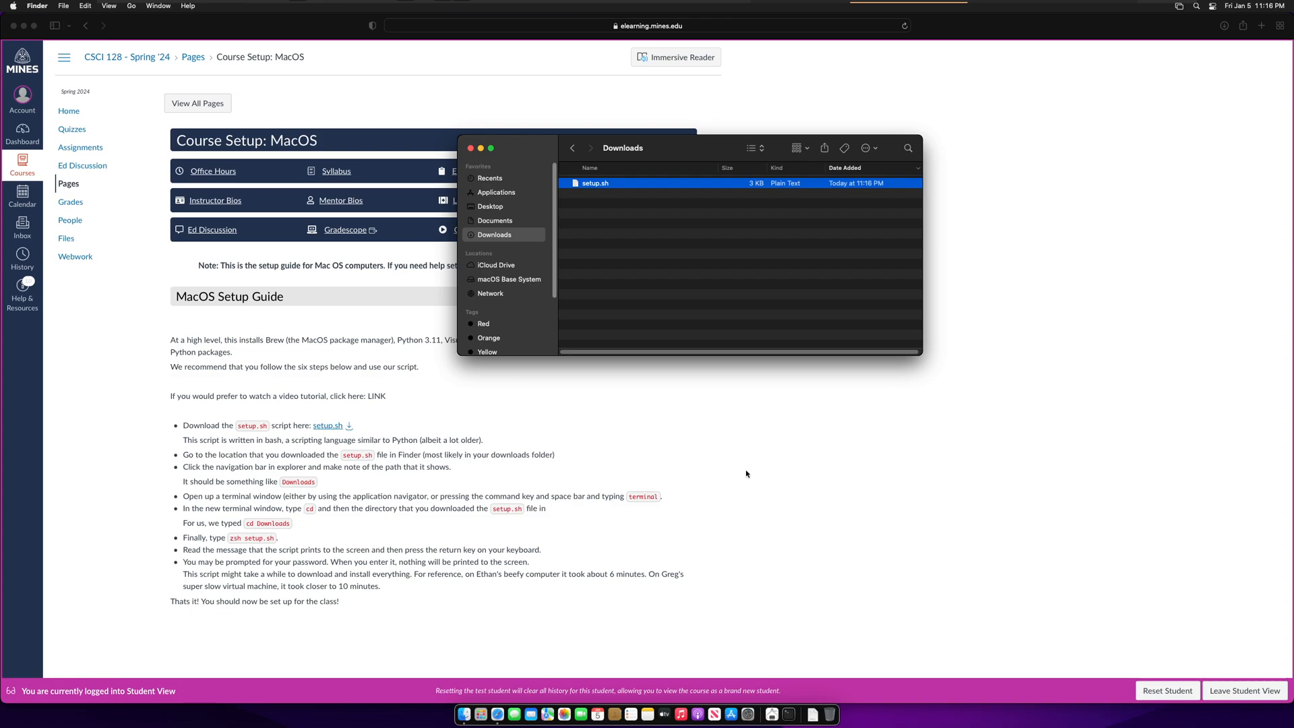
- Launch Terminal via Spotlight and position its window beside the Downloads folder
key(cmd+space)
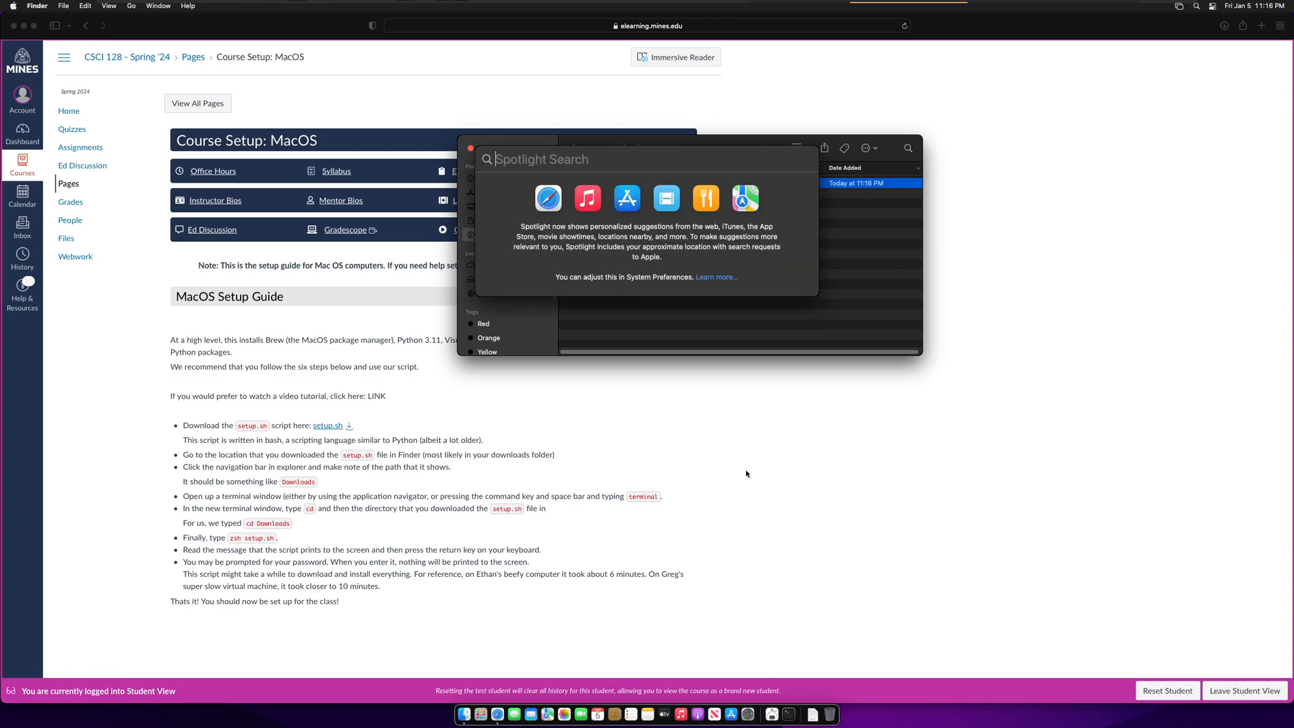
text(terminal)
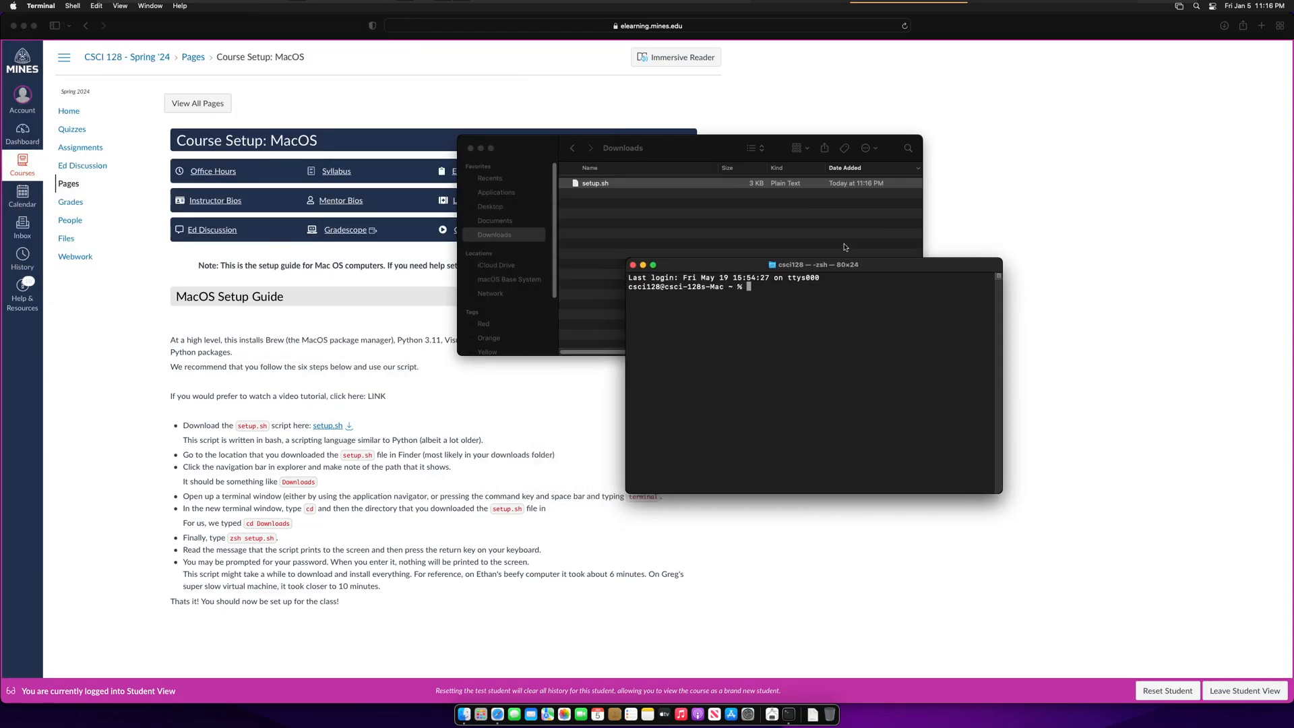
drag(813, 264, 784, 199)
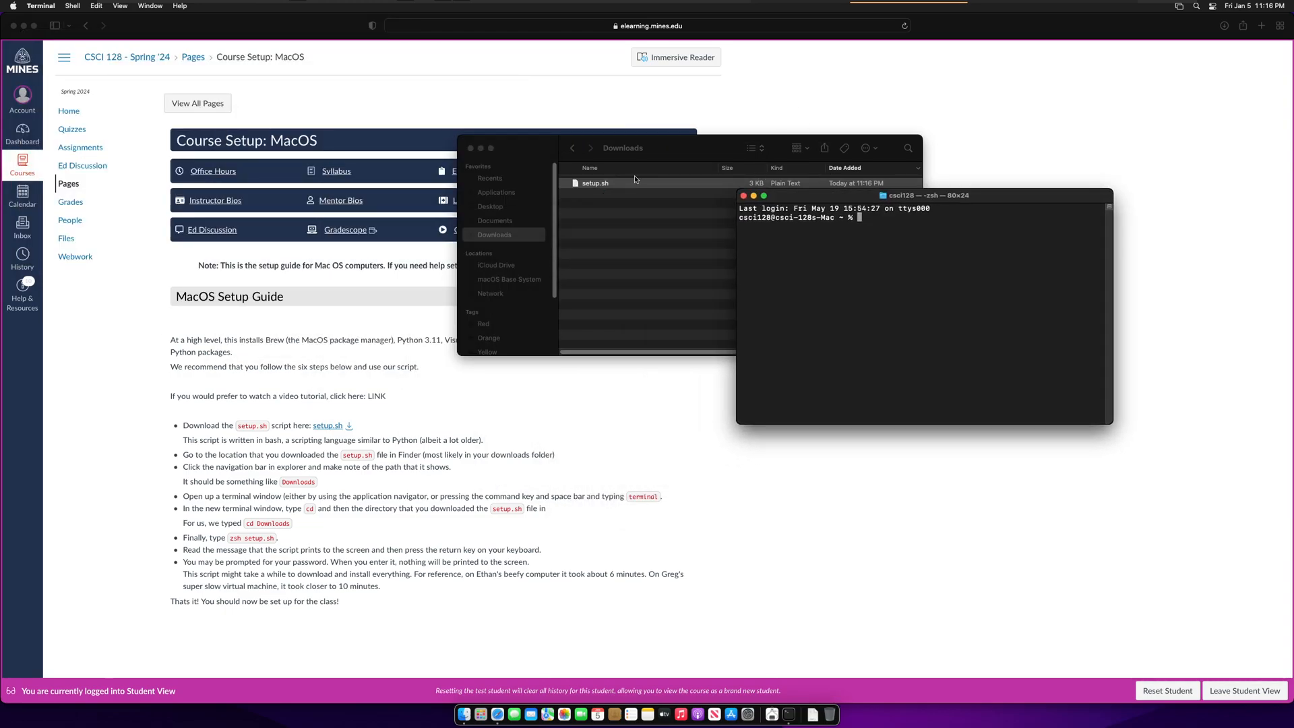
click(595, 182)
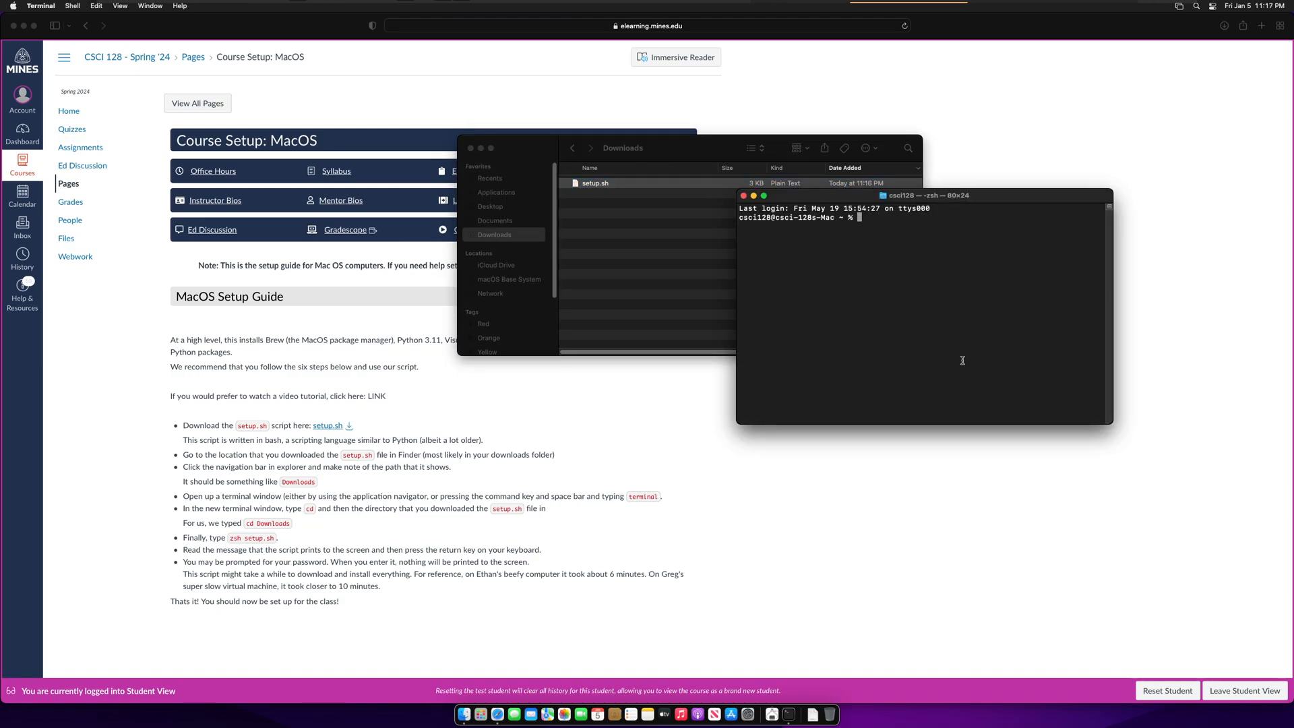
- Change into the Downloads directory, granting Terminal access to the folder
text(cd)
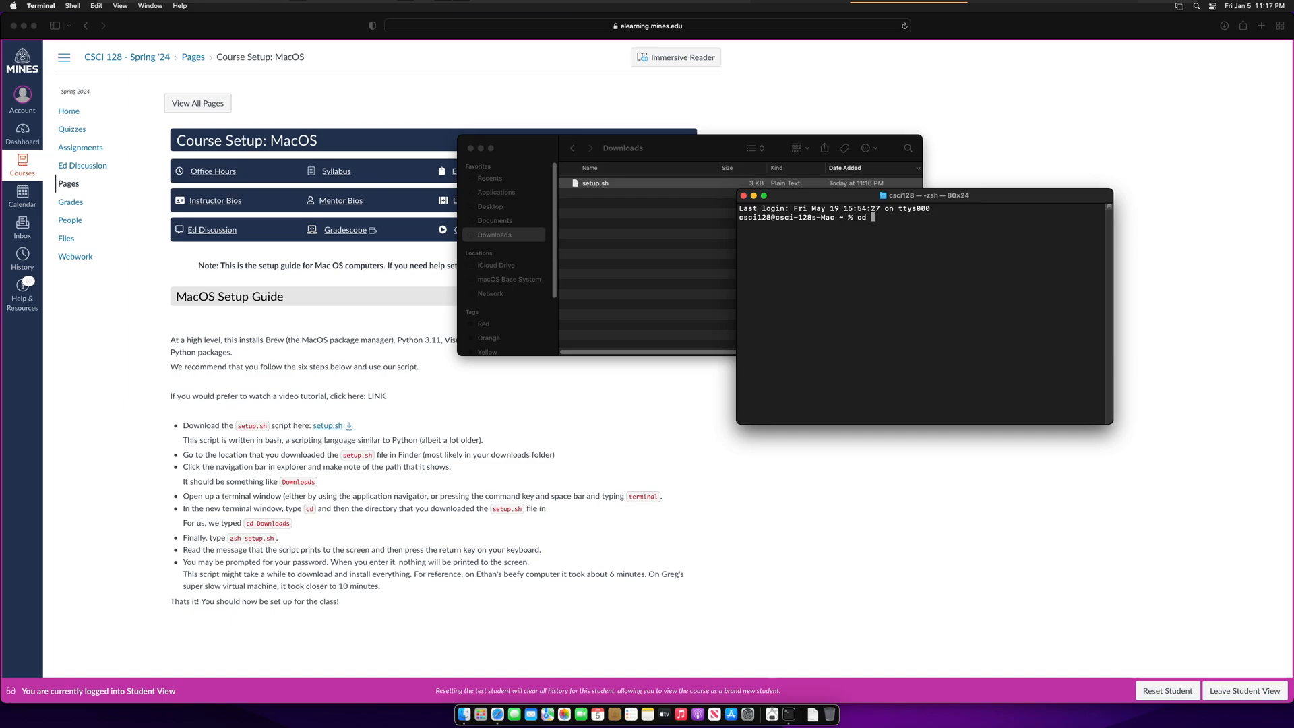
text(Downloads)
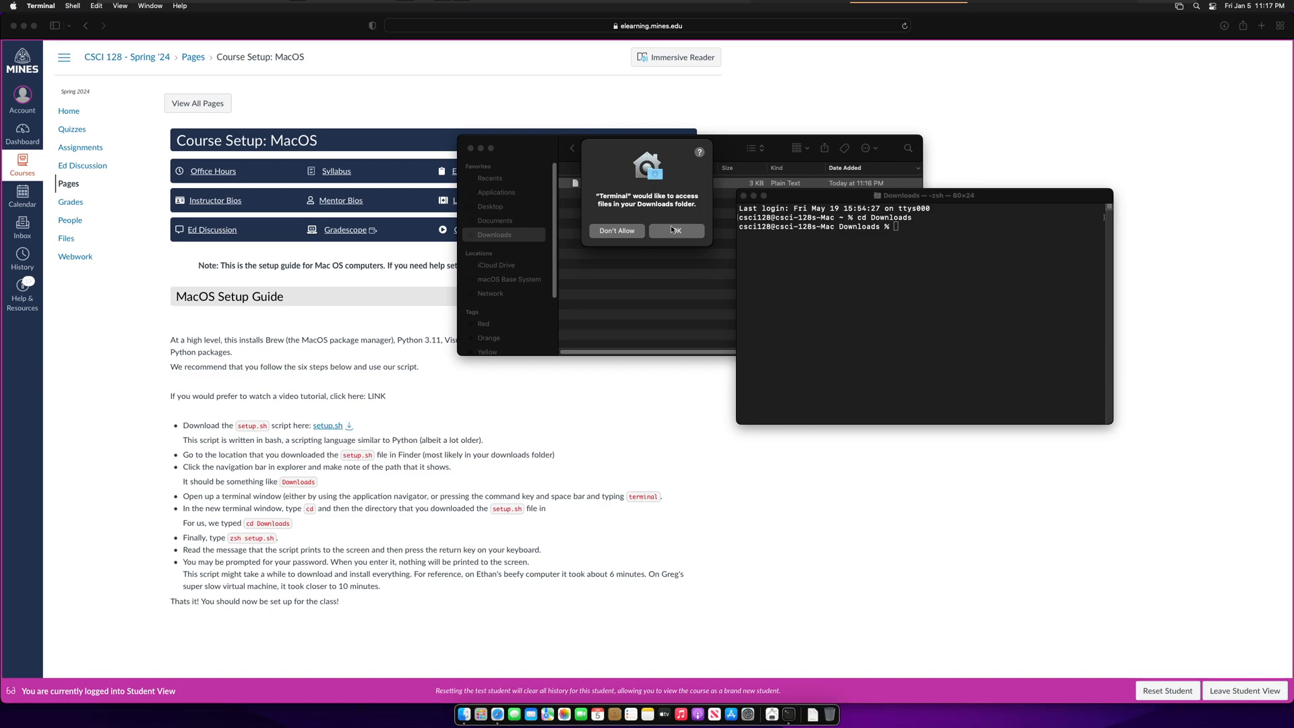
mouse_move(681, 238)
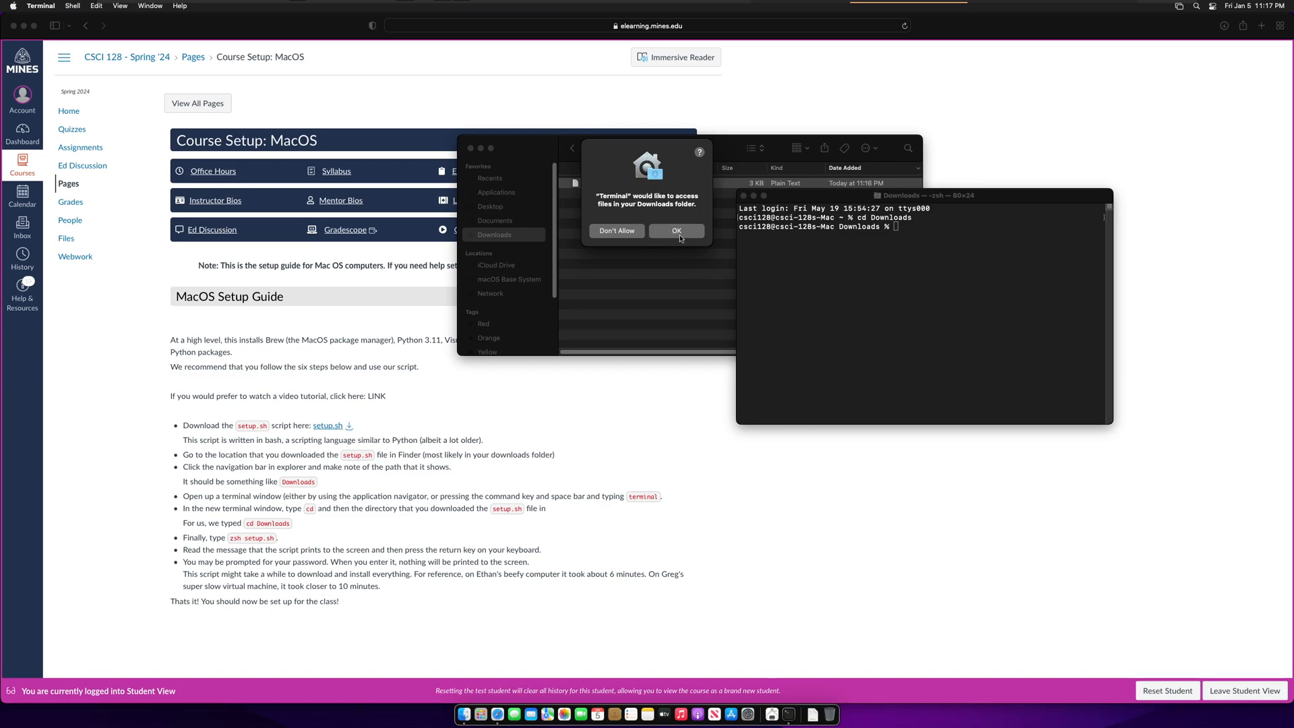
click(676, 230)
text(ls)
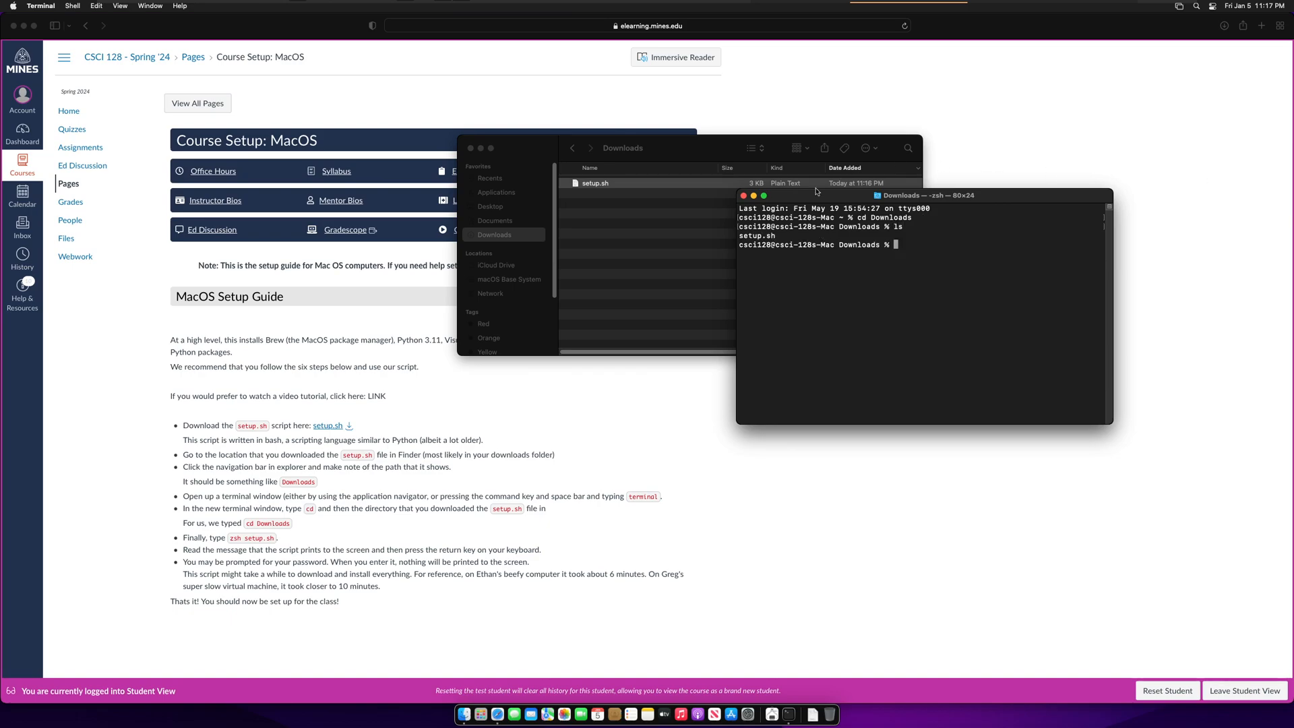
mouse_move(773, 233)
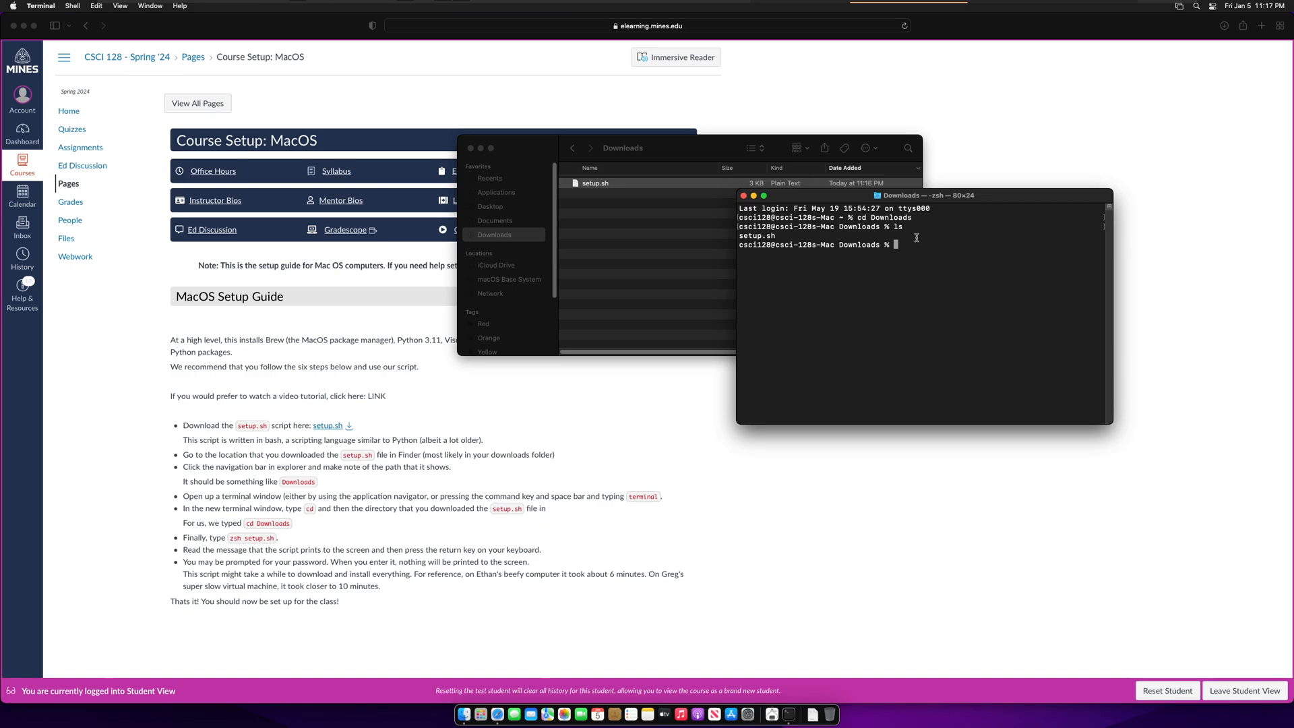
- Enter the command 'zsh setup.sh' at the Downloads prompt
text(zsh)
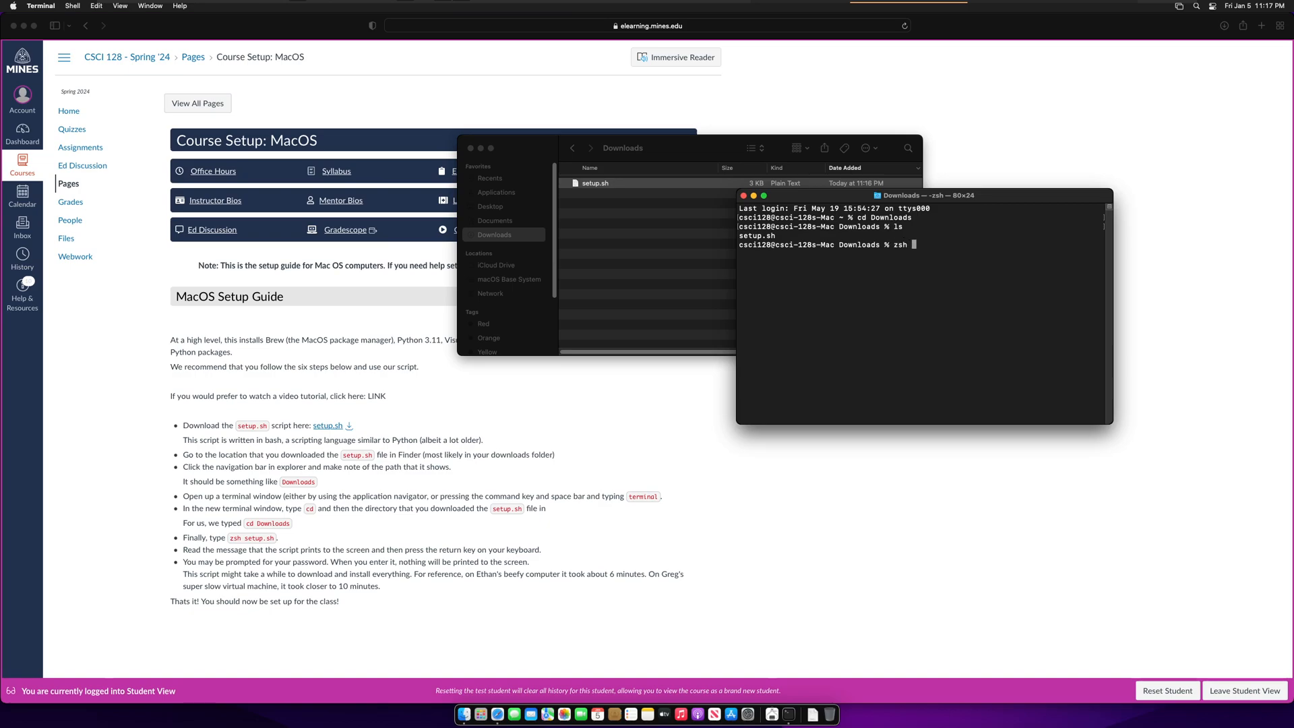
text(set)
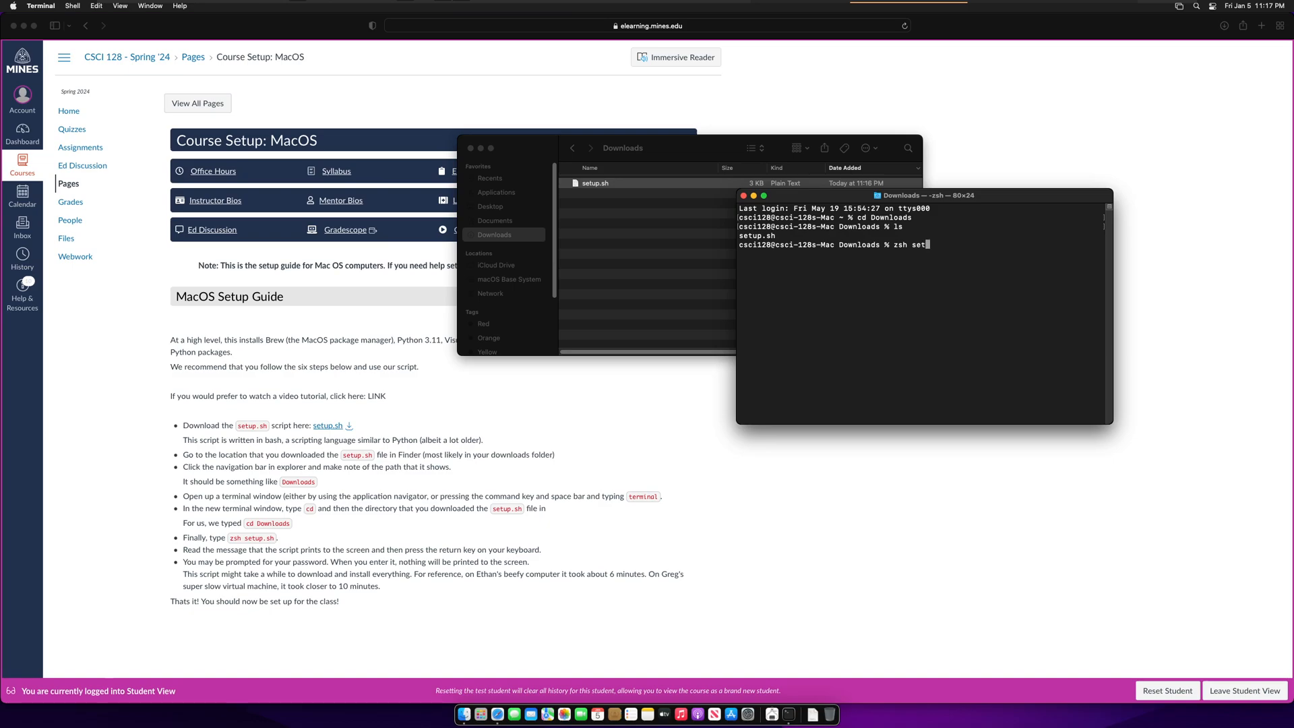
text(up.sh)
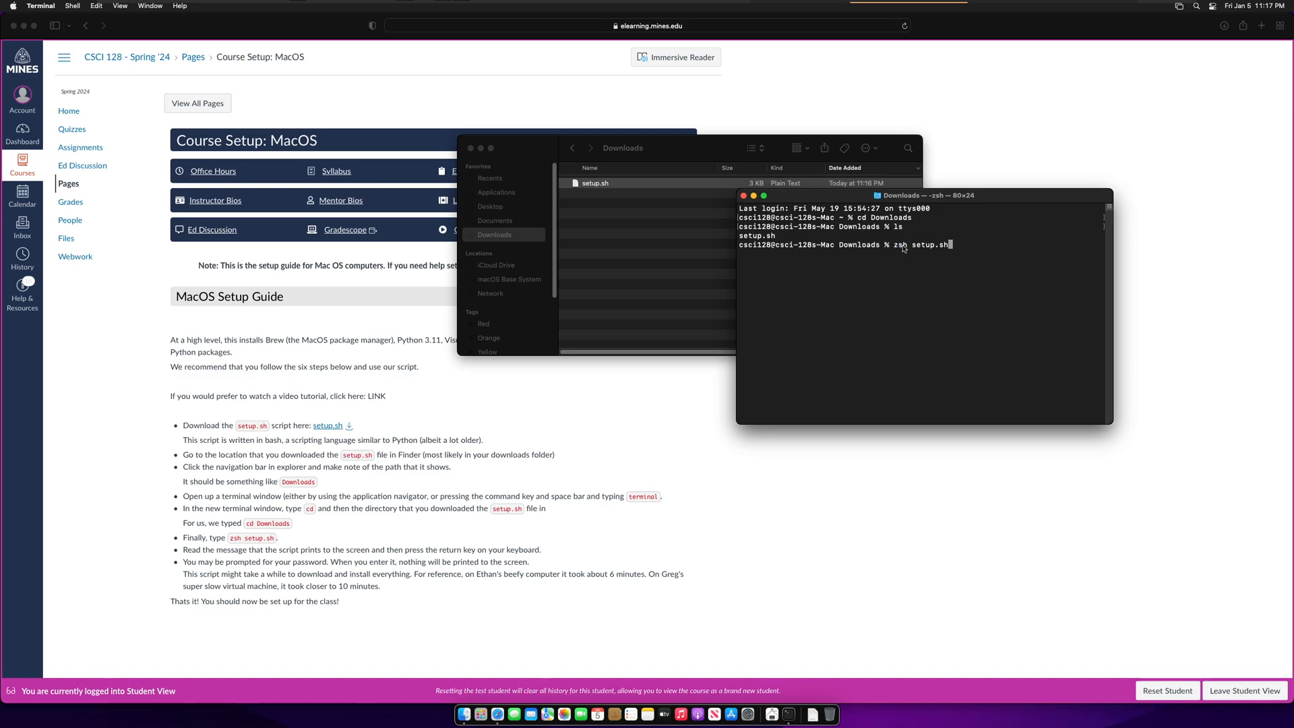
double_click(915, 244)
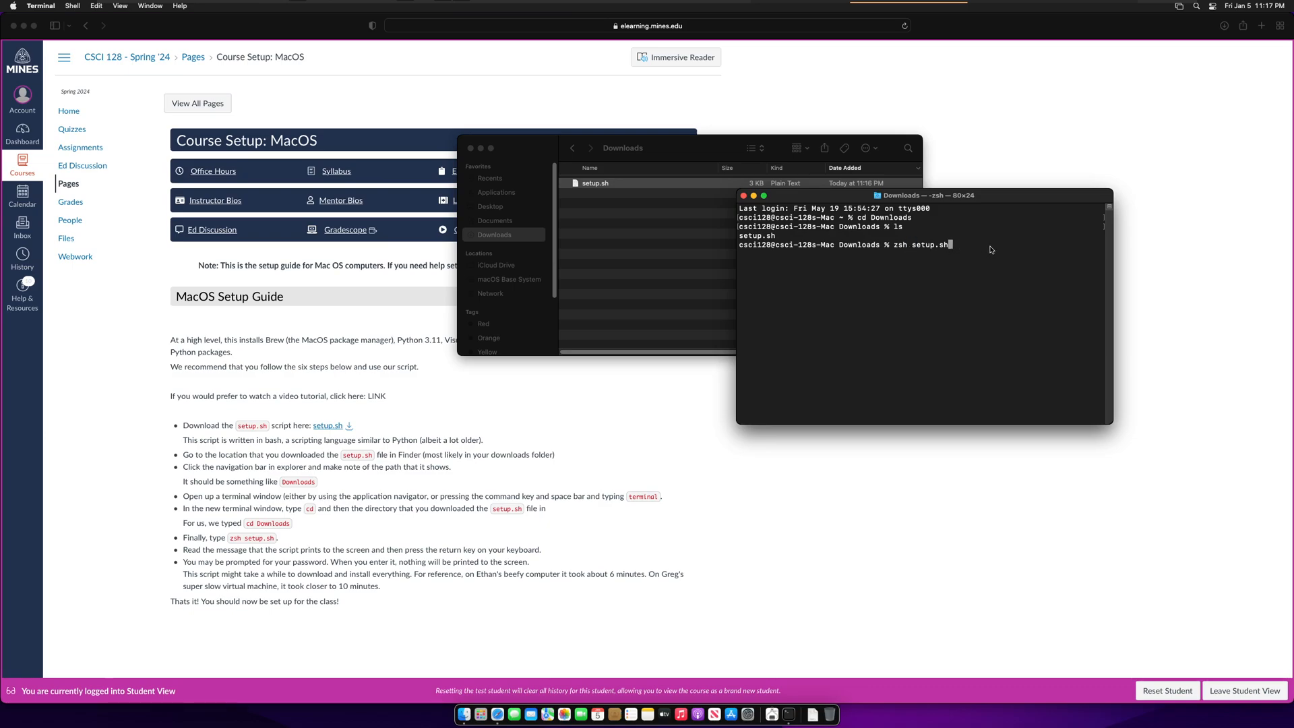
- Run the setup script and start the installation
key(Return)
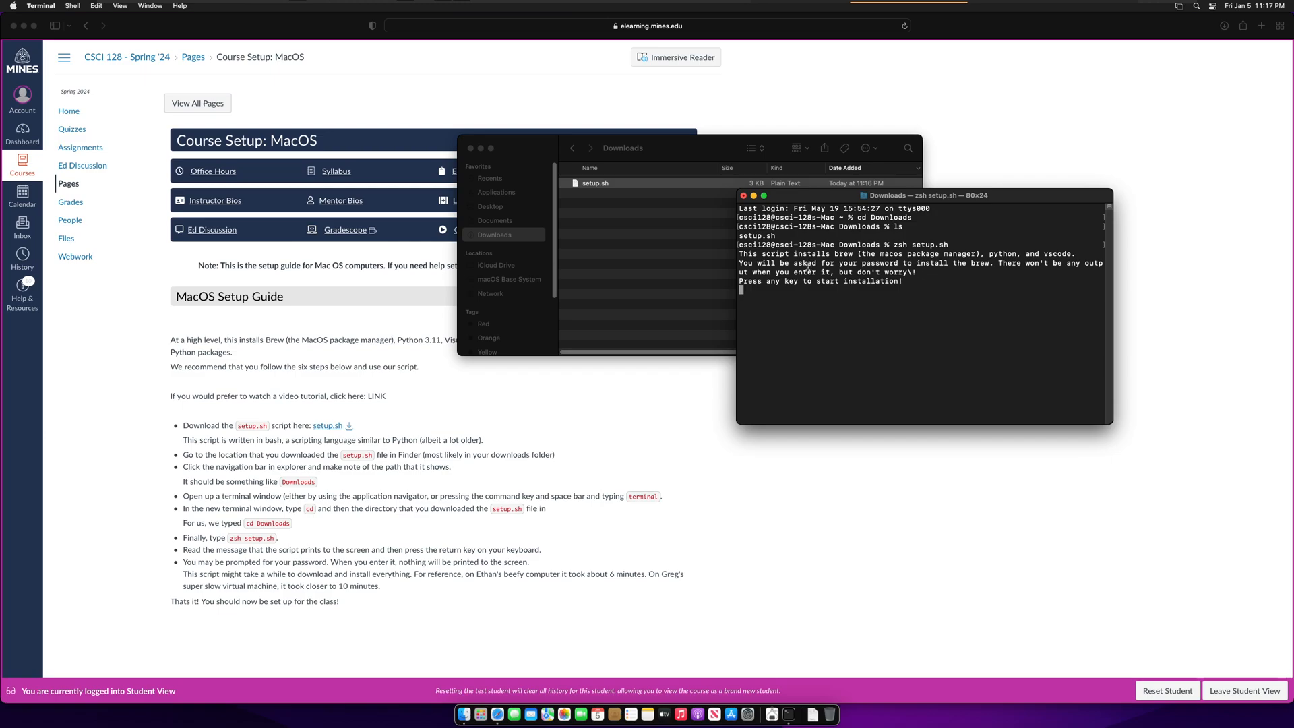
mouse_move(1025, 270)
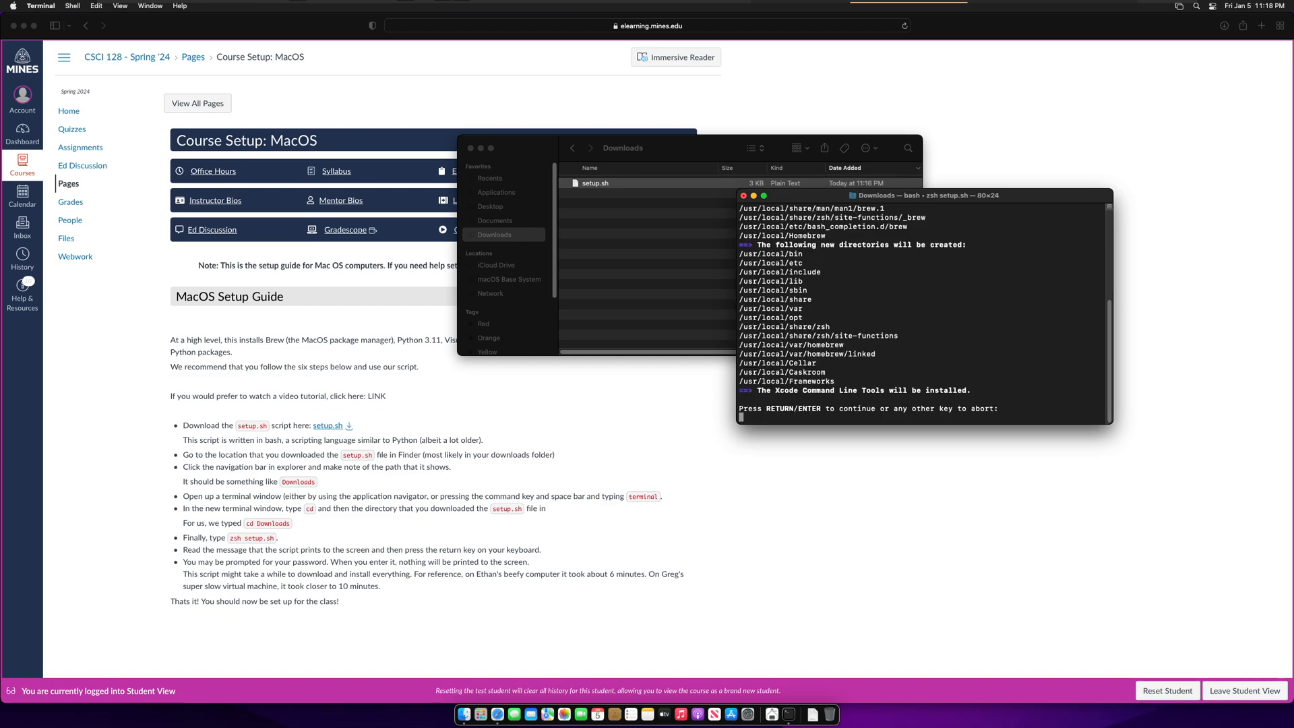
mouse_move(826, 253)
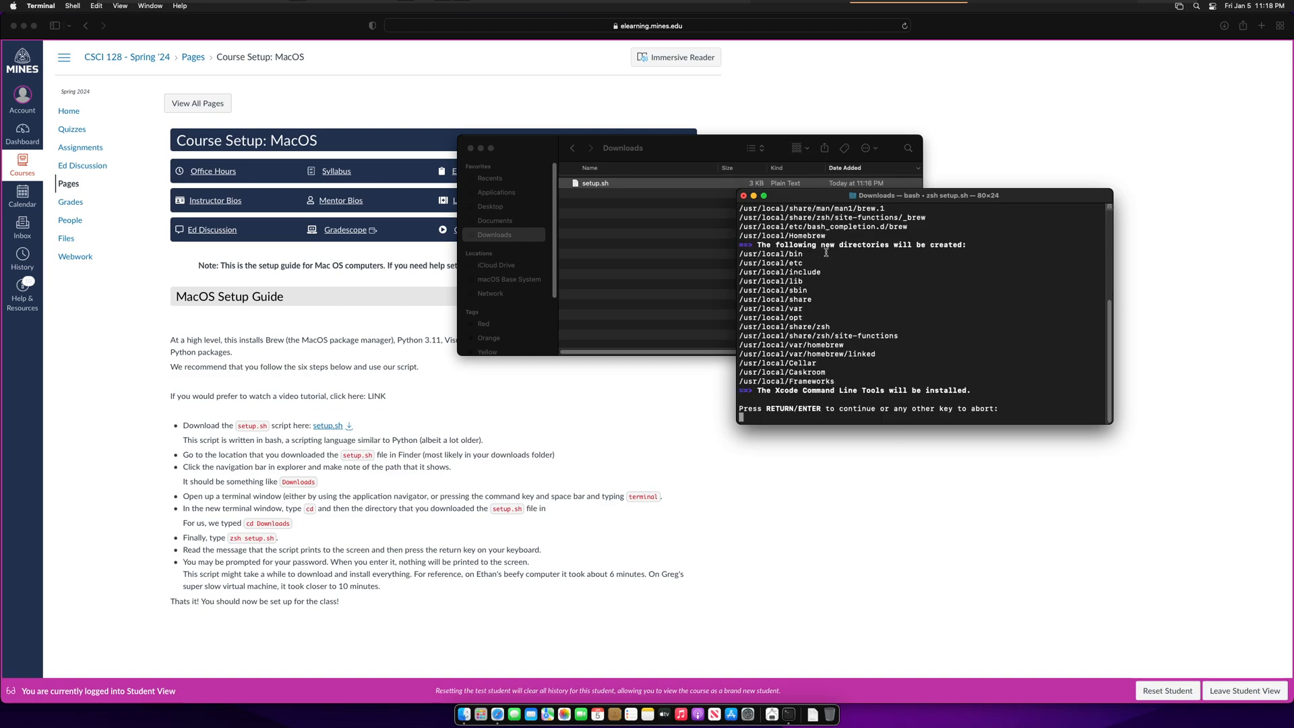
- Confirm Homebrew and let the script install Python packages, VS Code and its Python extension
double_click(759, 391)
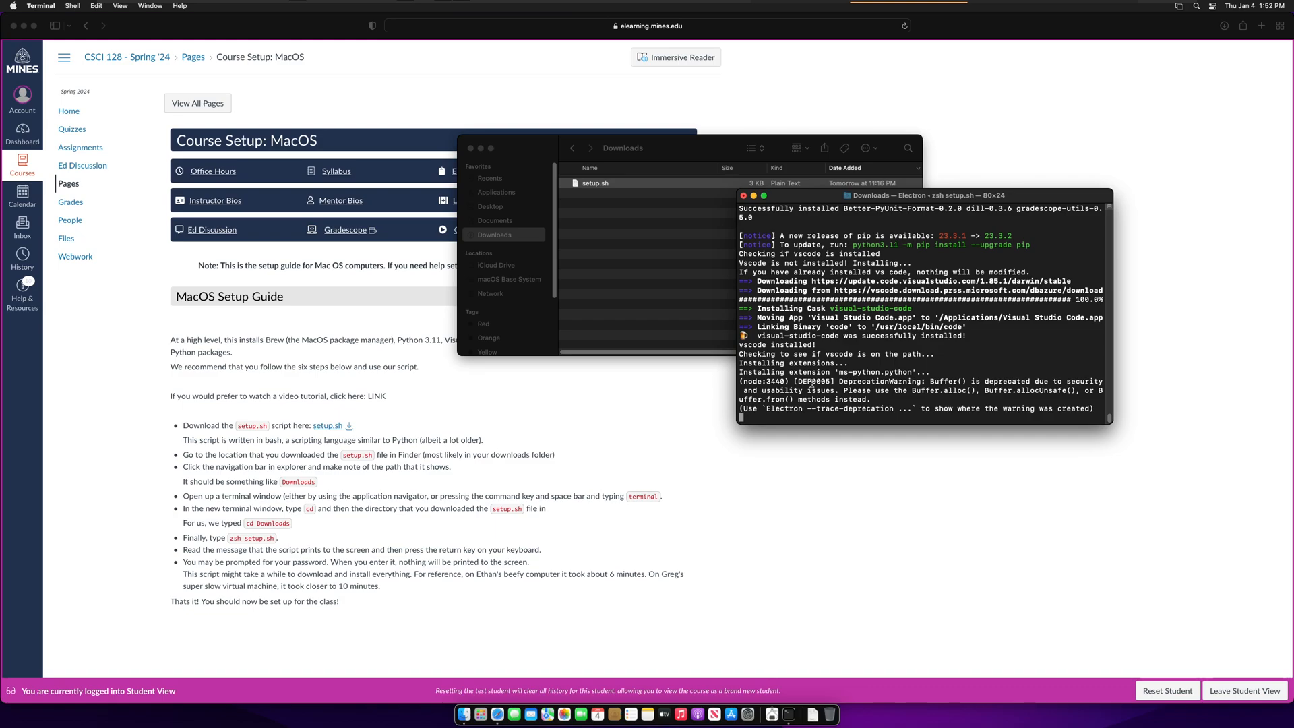
- Close the Terminal window after the setup script finishes
drag(743, 372, 878, 372)
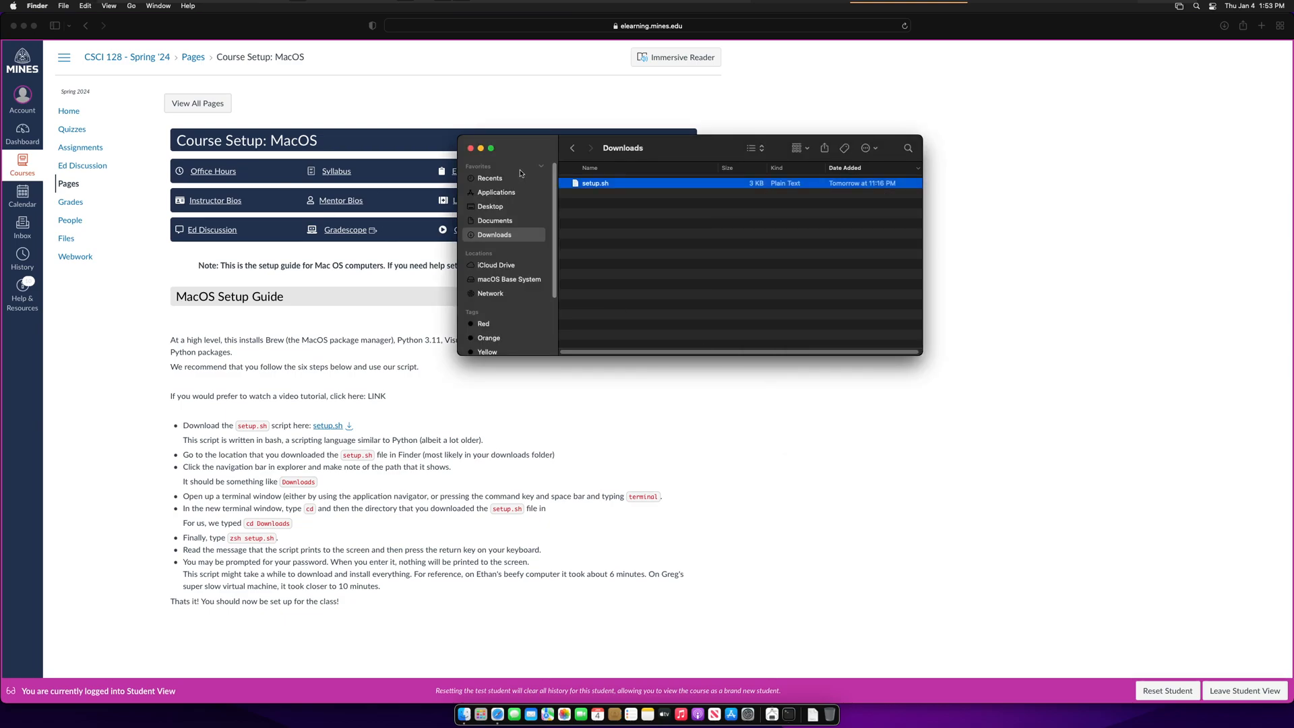
- Launch Visual Studio Code through Spotlight by searching 'vs code'
key(cmd+space)
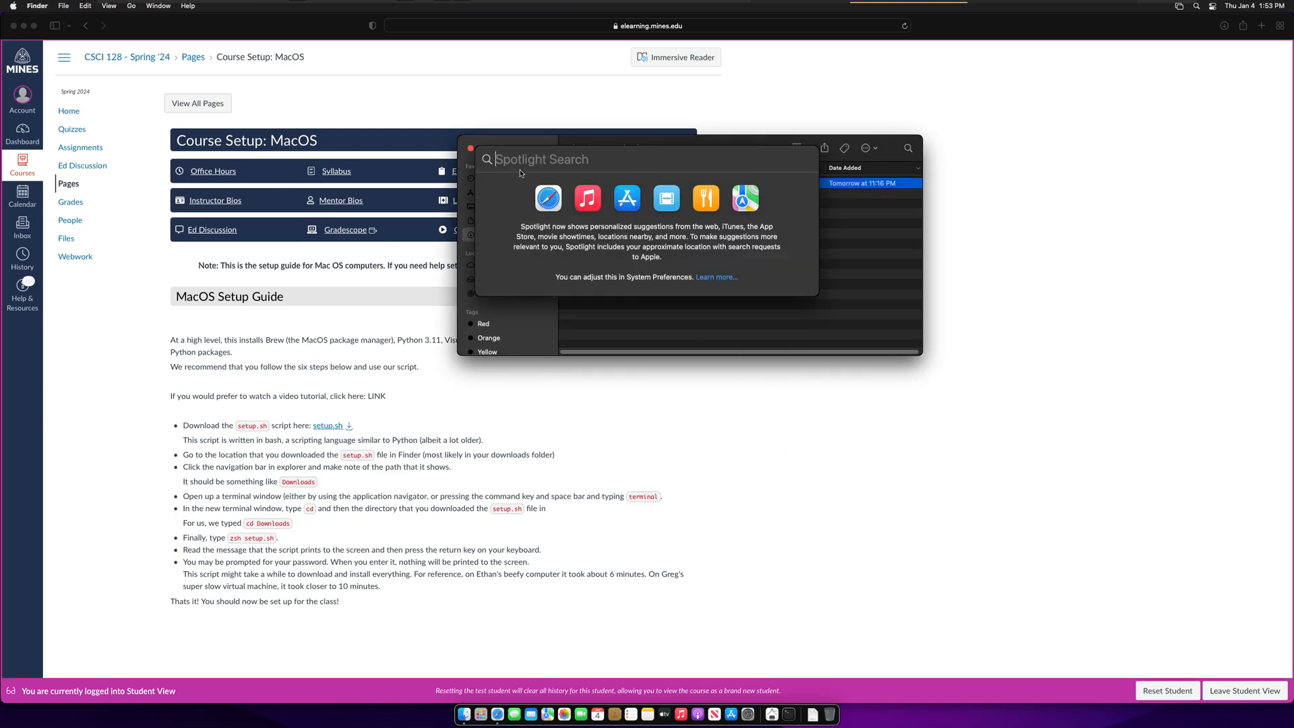
text(vs)
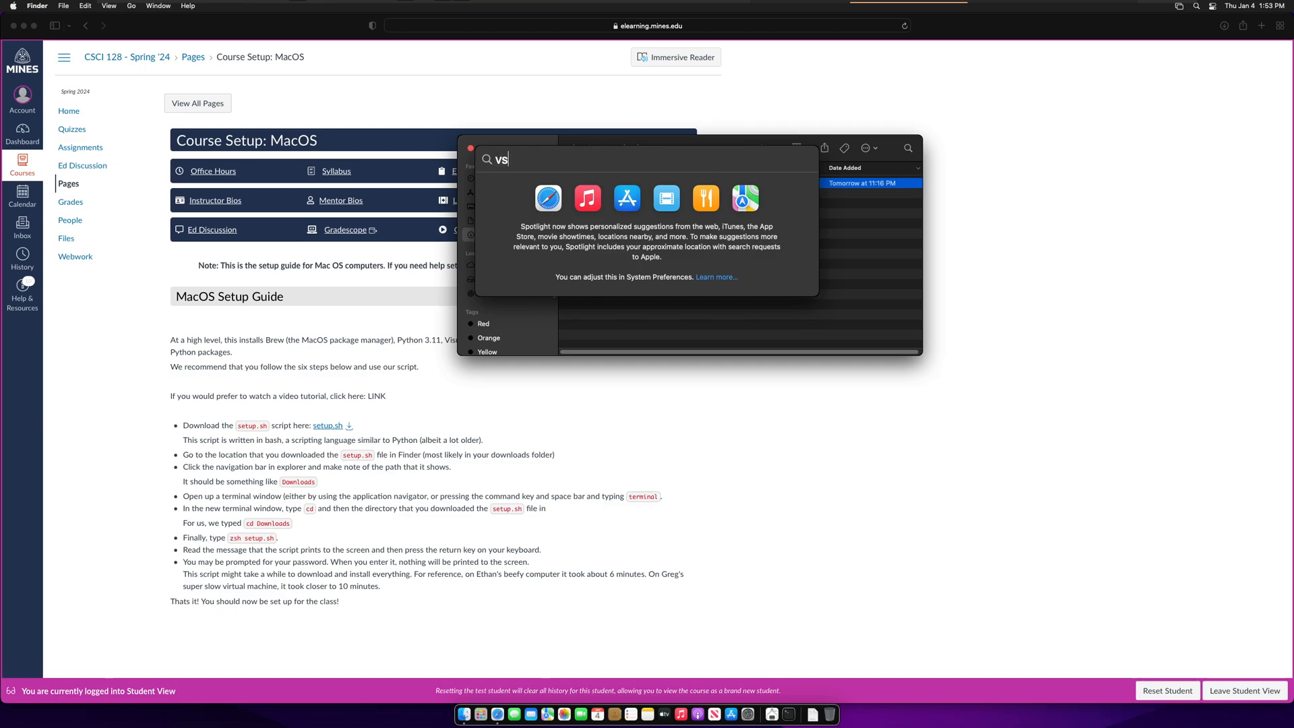
text(cod)
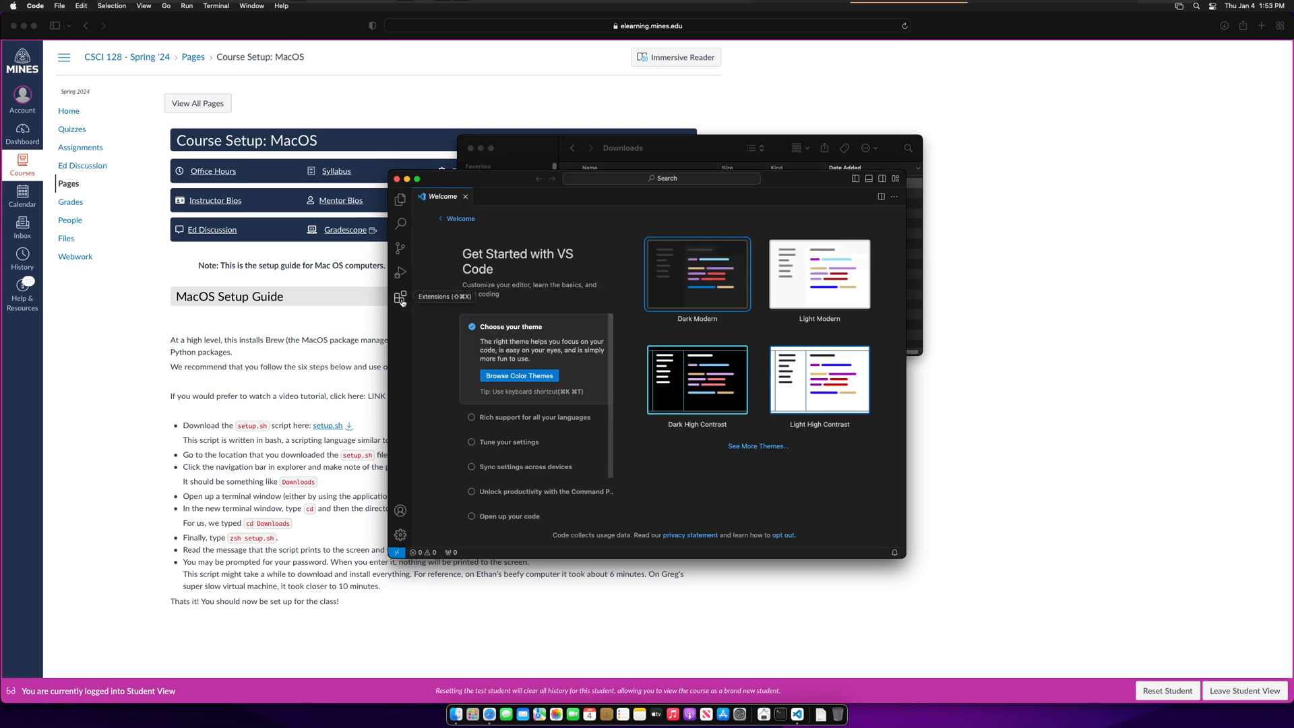
- Close Visual Studio Code and bring the Downloads Finder window to the front
click(400, 298)
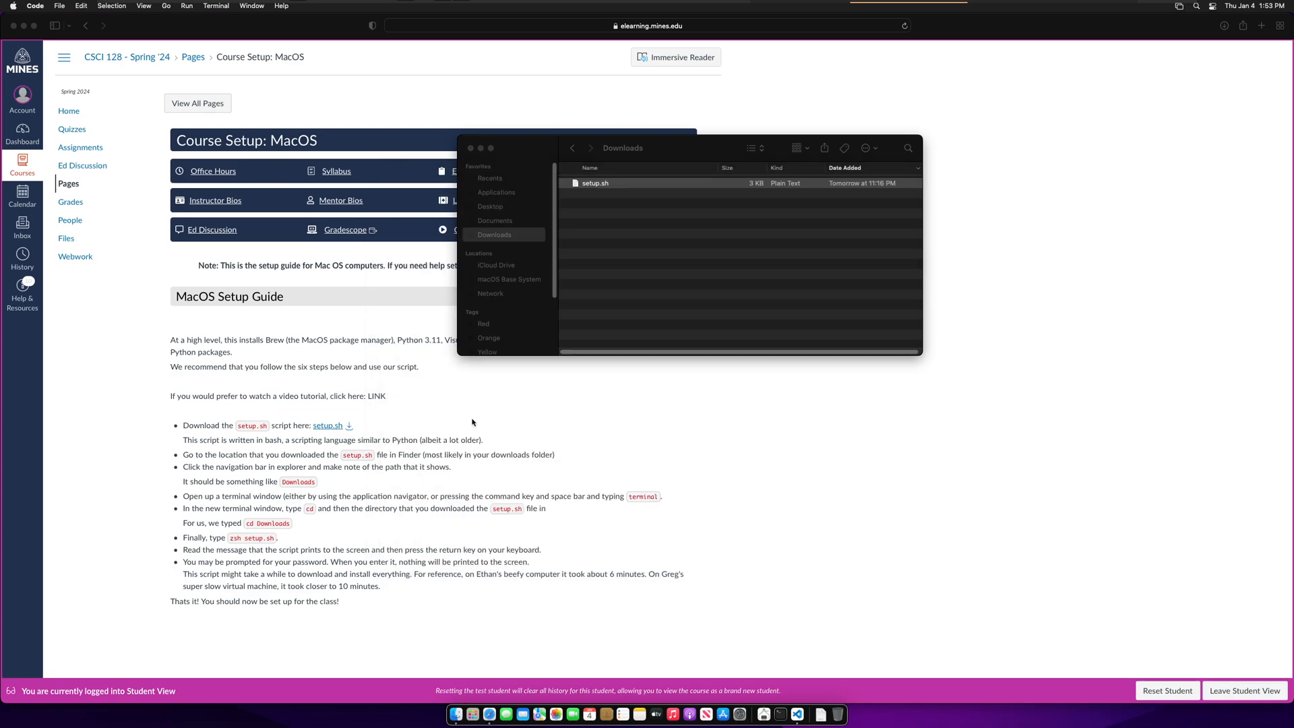
click(595, 183)
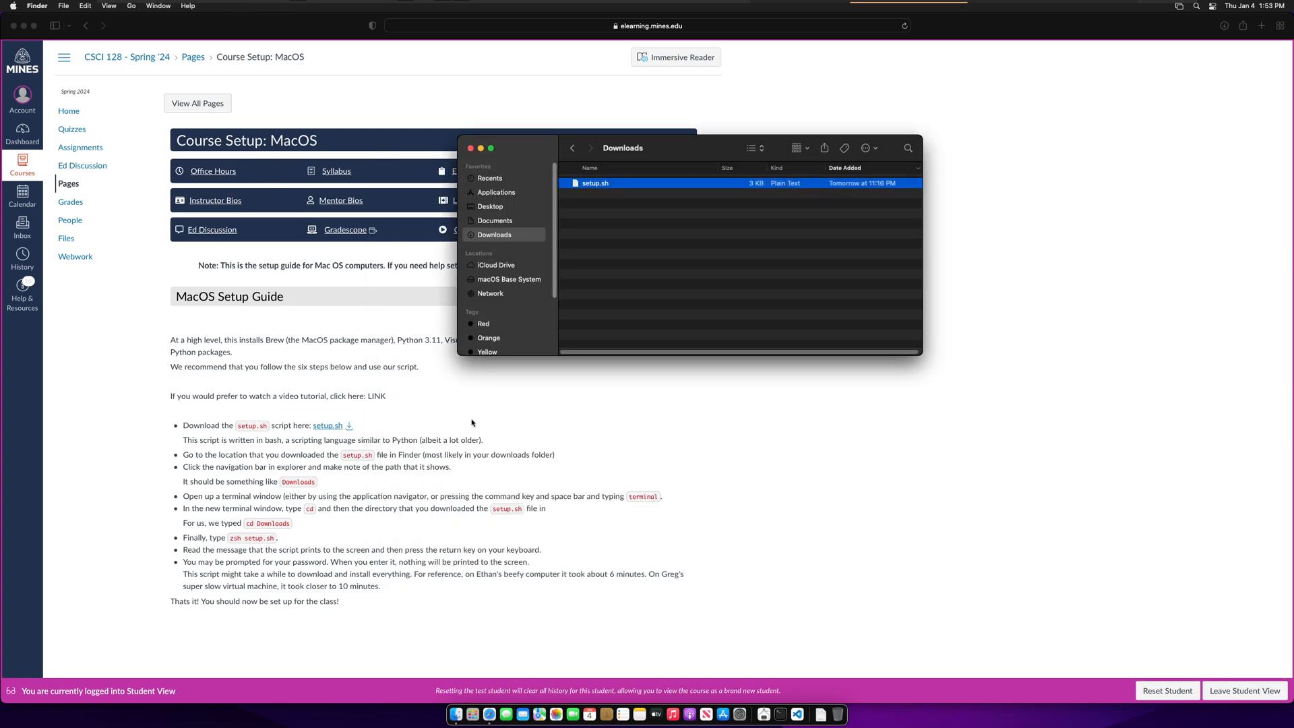